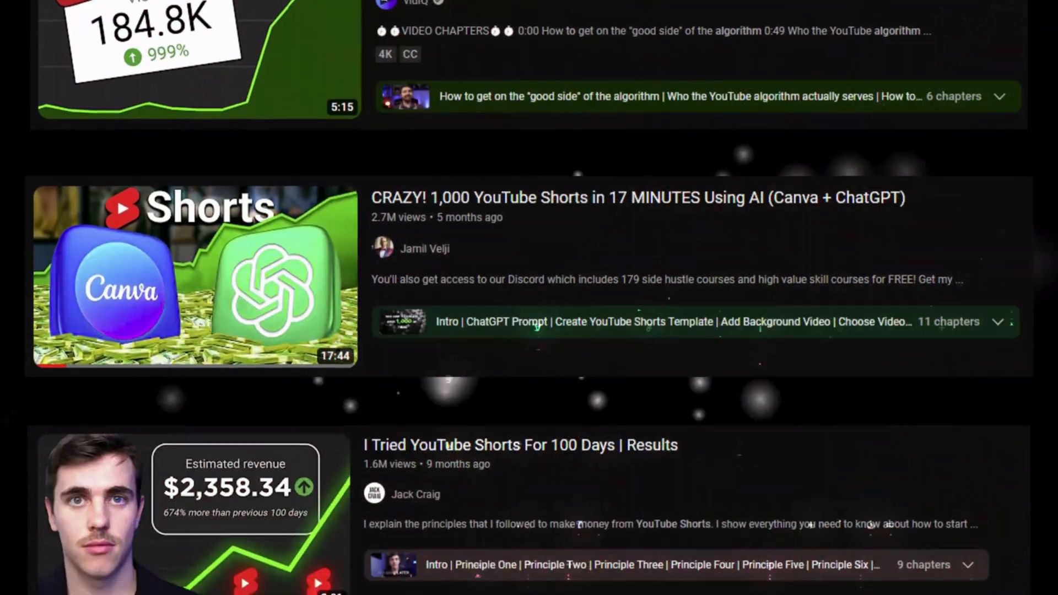
Create a new 1280 × 720 YouTube Thumbnail design from the Canva home page
scroll("down", 3)
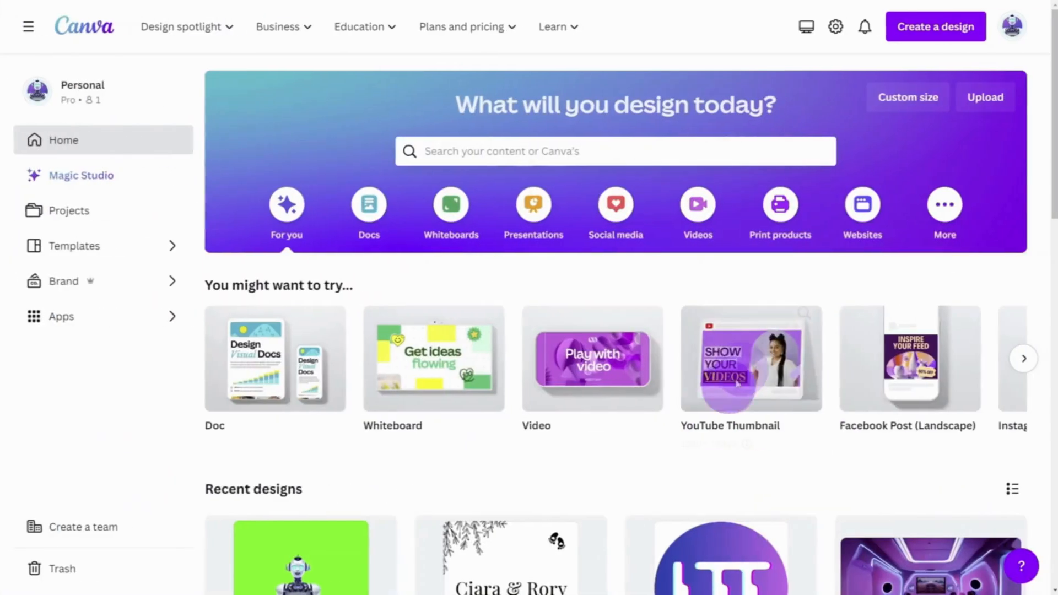
left_click(935, 26)
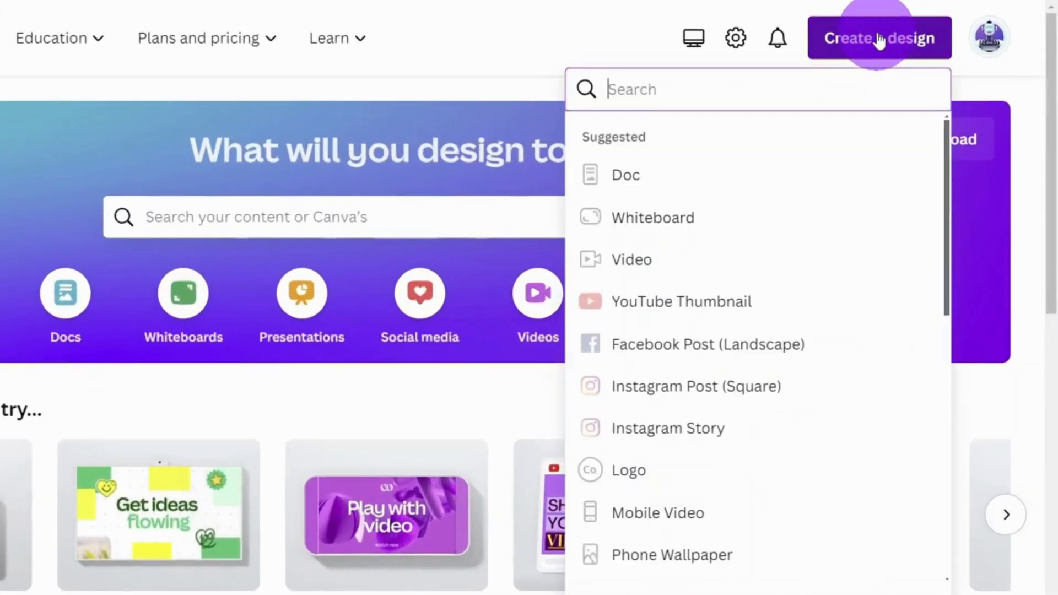
mouse_move(681, 310)
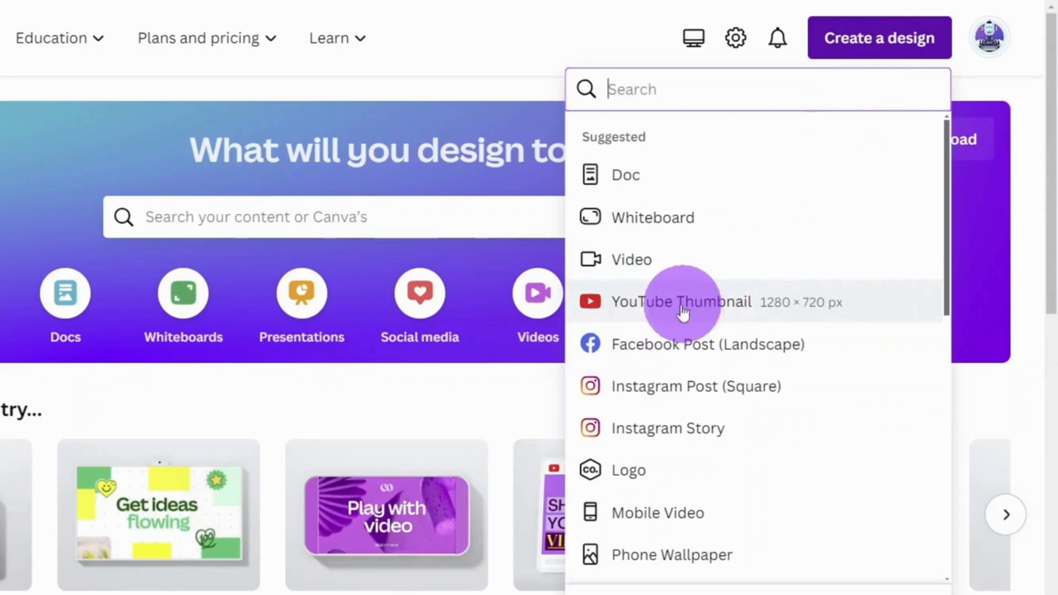
left_click(681, 302)
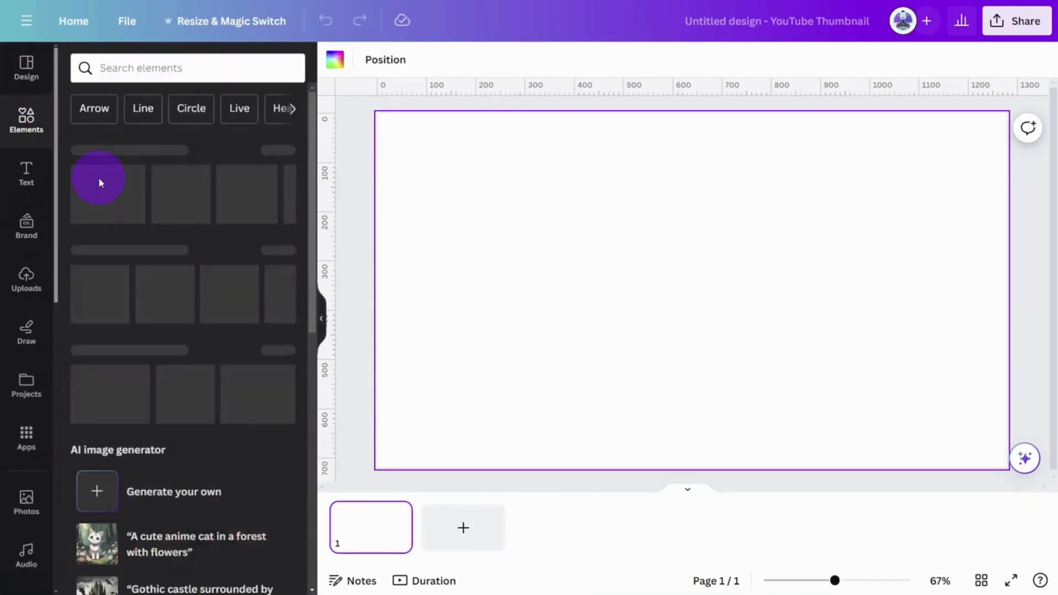
Add a red YouTube logo and a 'rectangle shadow' graphic, enlarging the shadow over the logo
type("YOUTUBE LOGO")
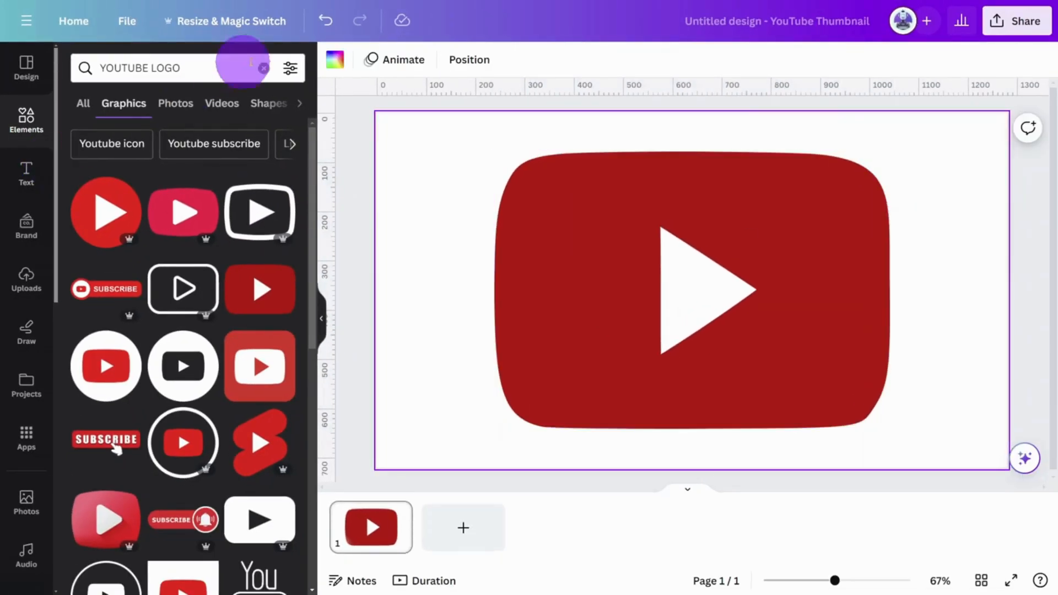
type("RECTANGL")
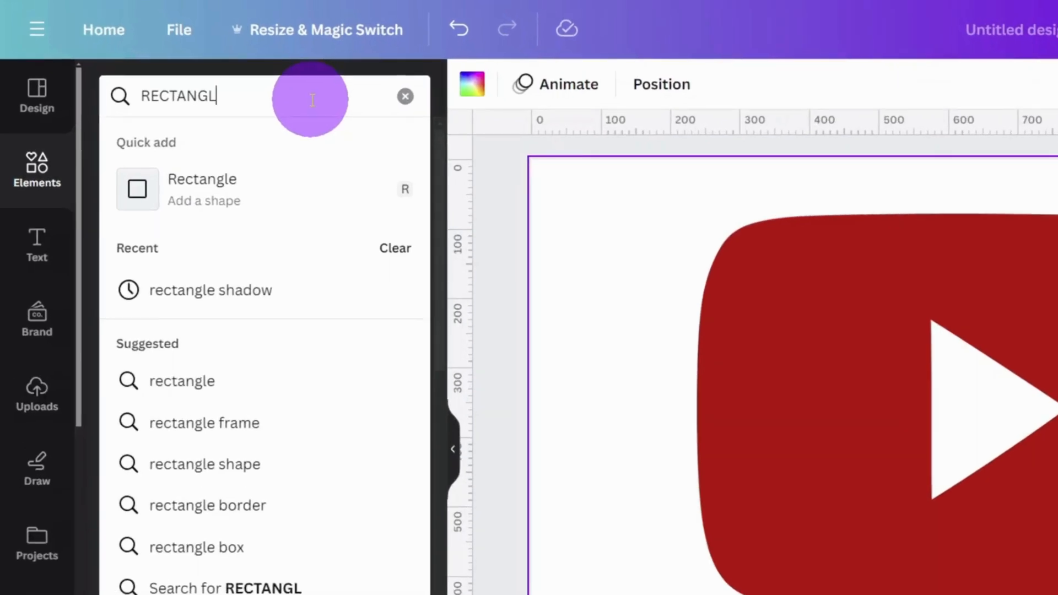
left_click(210, 290)
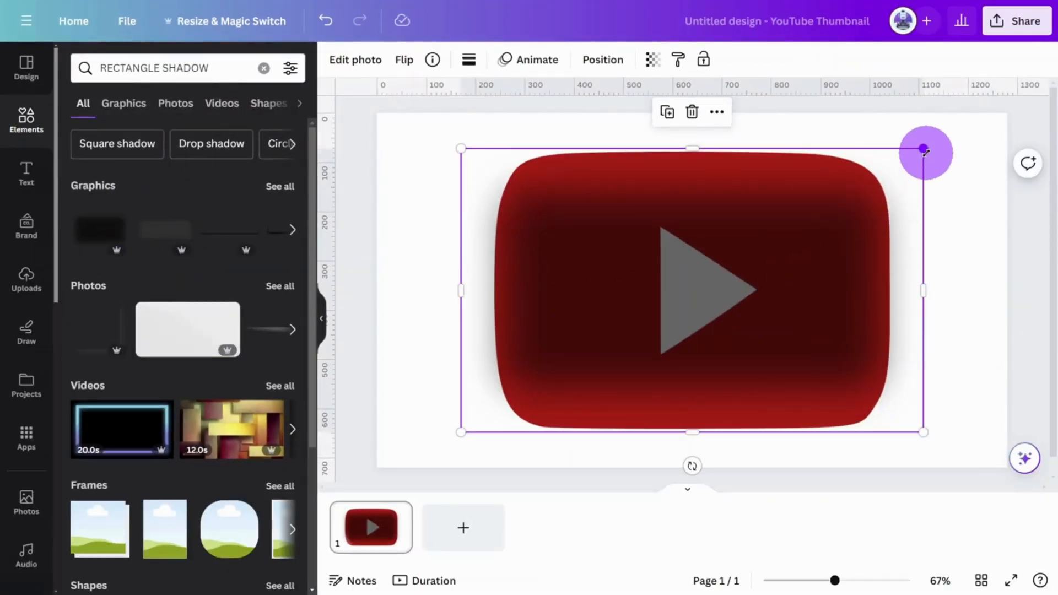
left_click_drag(925, 150, 953, 135)
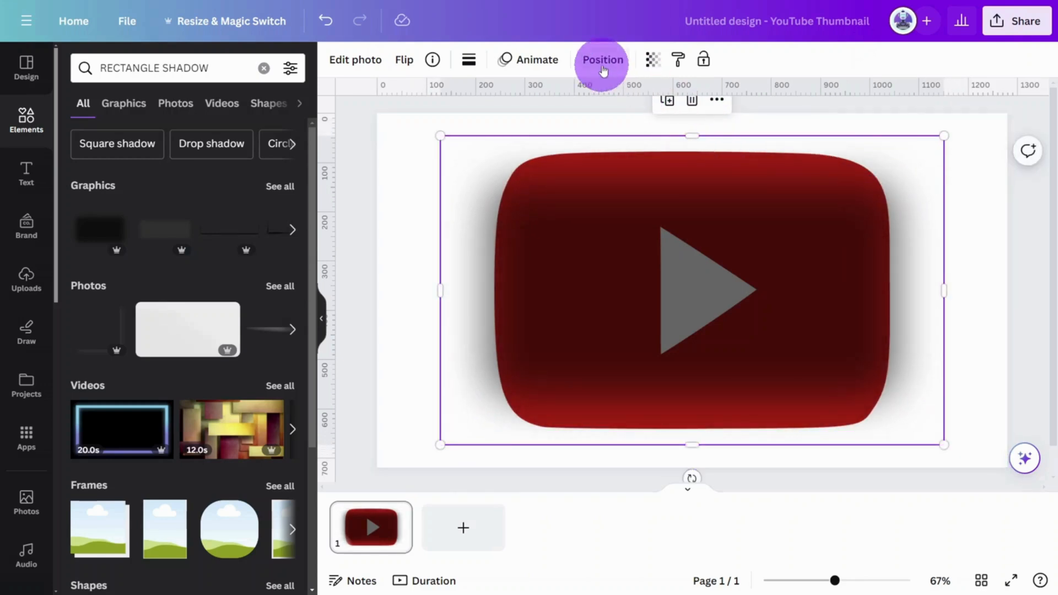
In the Layers panel, put the shadow behind the logo and group both with Ctrl+G
left_click(602, 60)
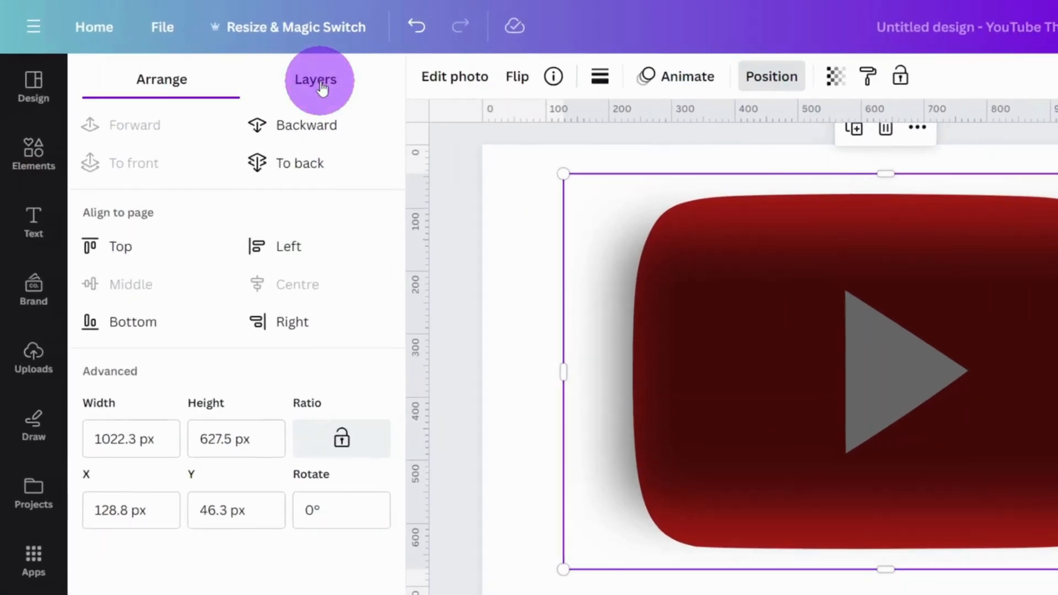
left_click(315, 79)
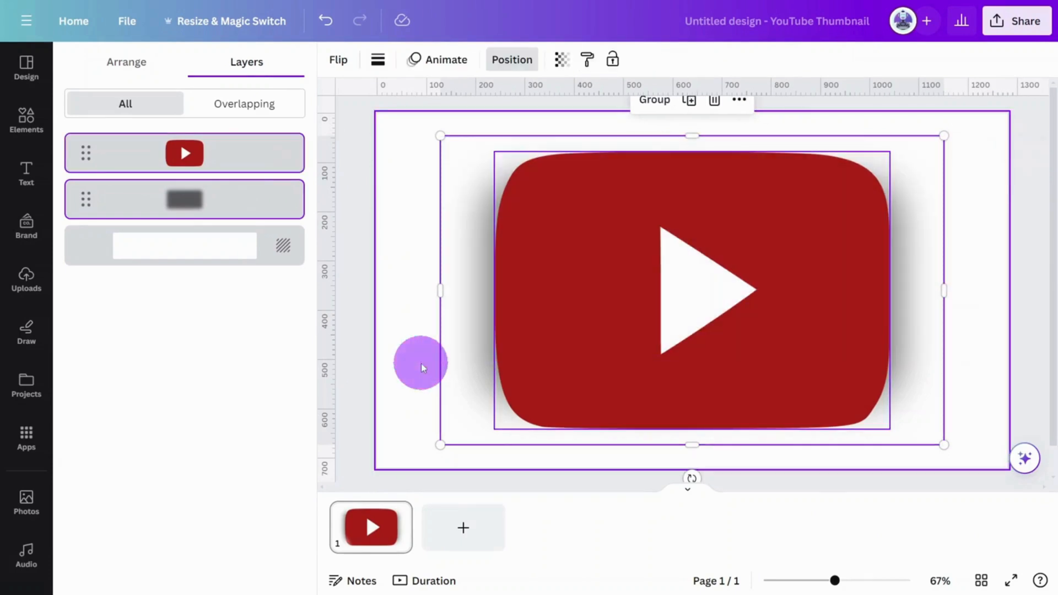
left_click(653, 100)
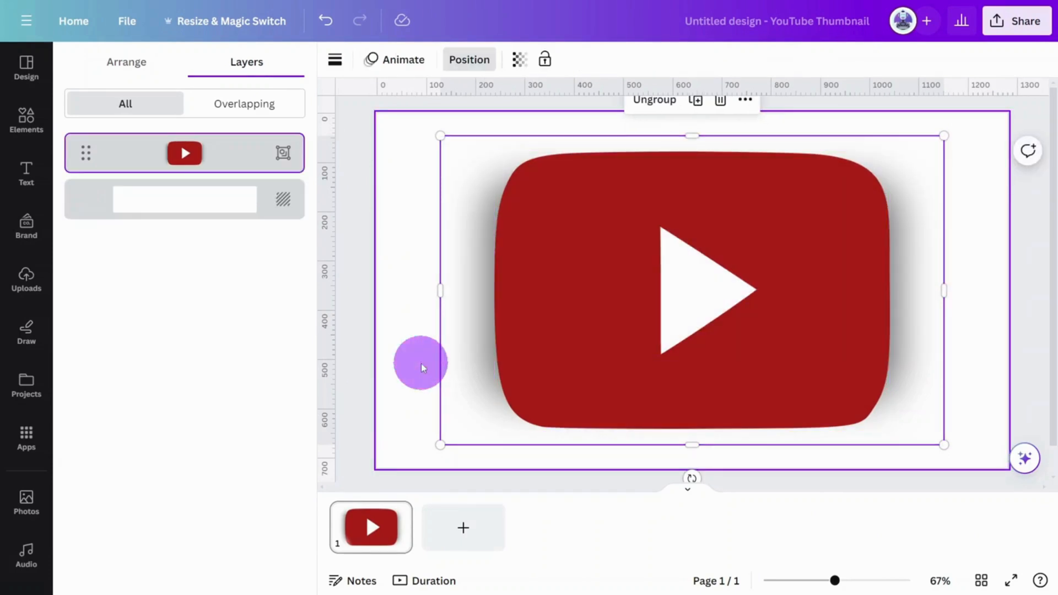
key("ctrl+g")
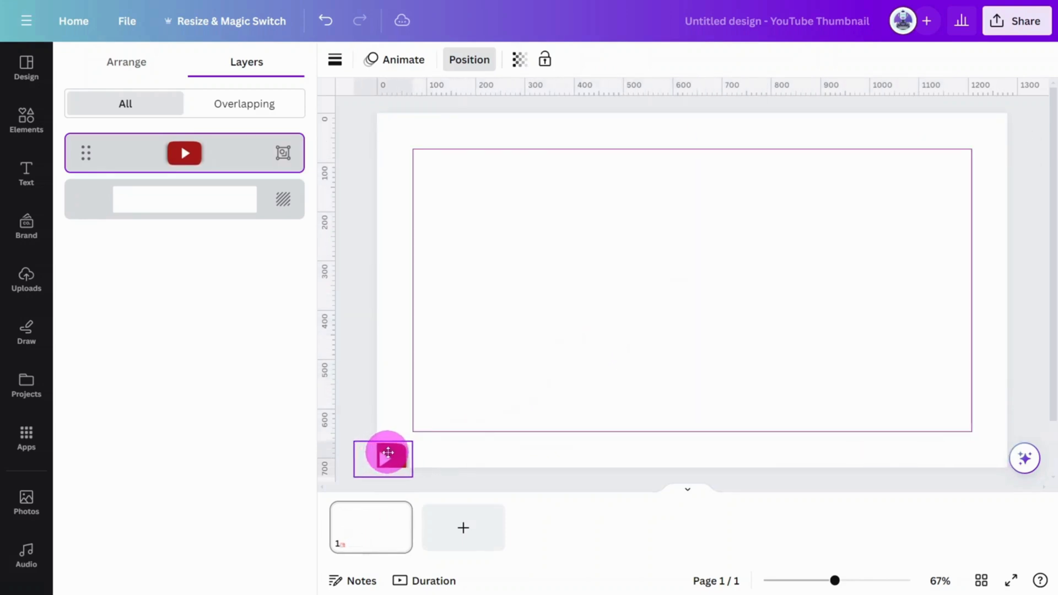
Place resized, tilted copies of the shadowed logo along the bottom-left edge
left_click(384, 459)
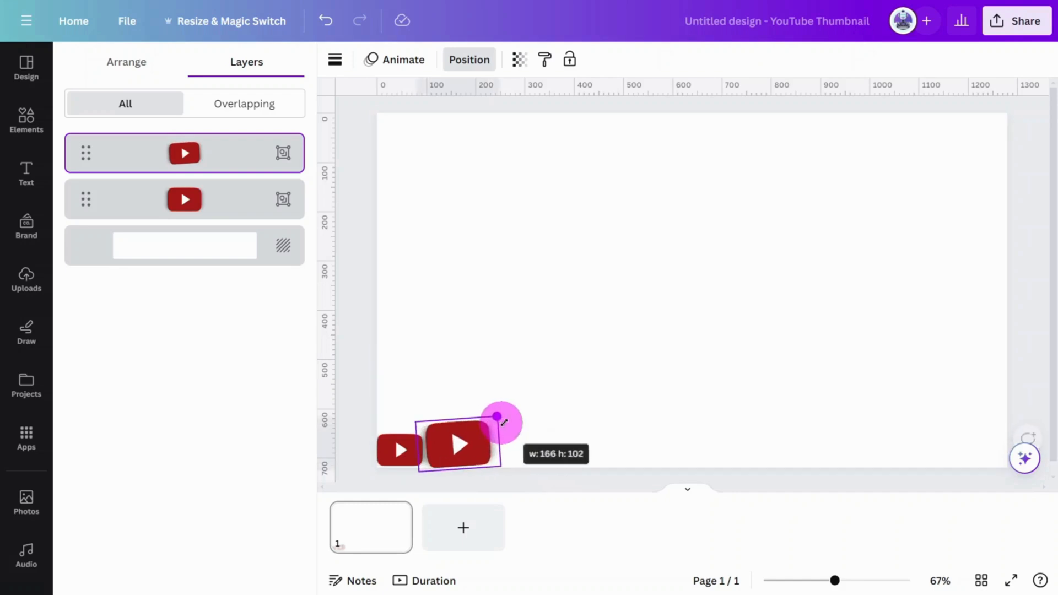
left_click_drag(501, 416, 493, 424)
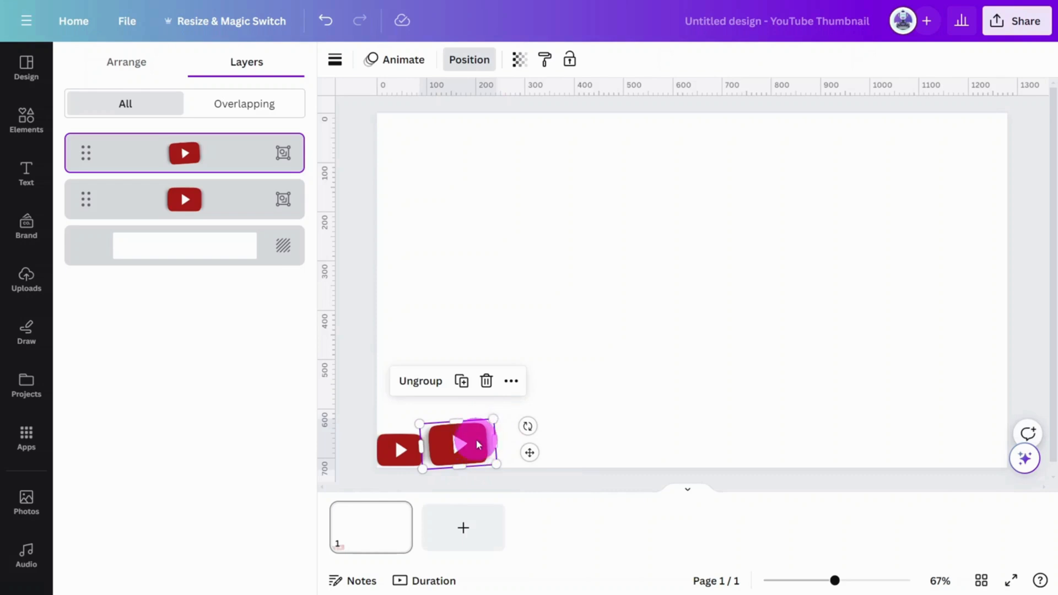
left_click_drag(463, 445, 437, 452)
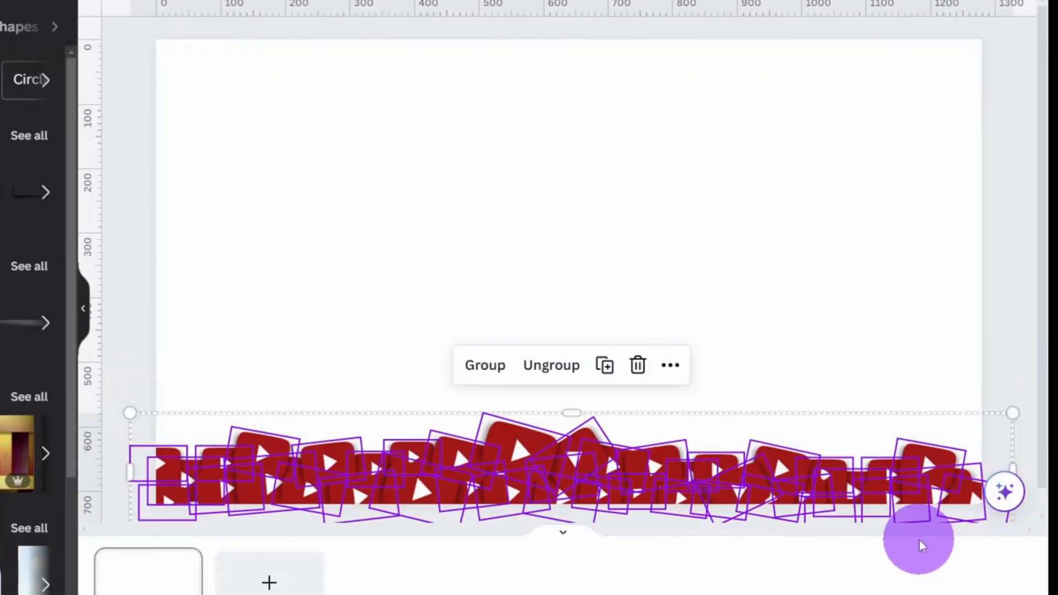
Group the logo copies into one band, then resize a copy and move it higher
left_click(484, 365)
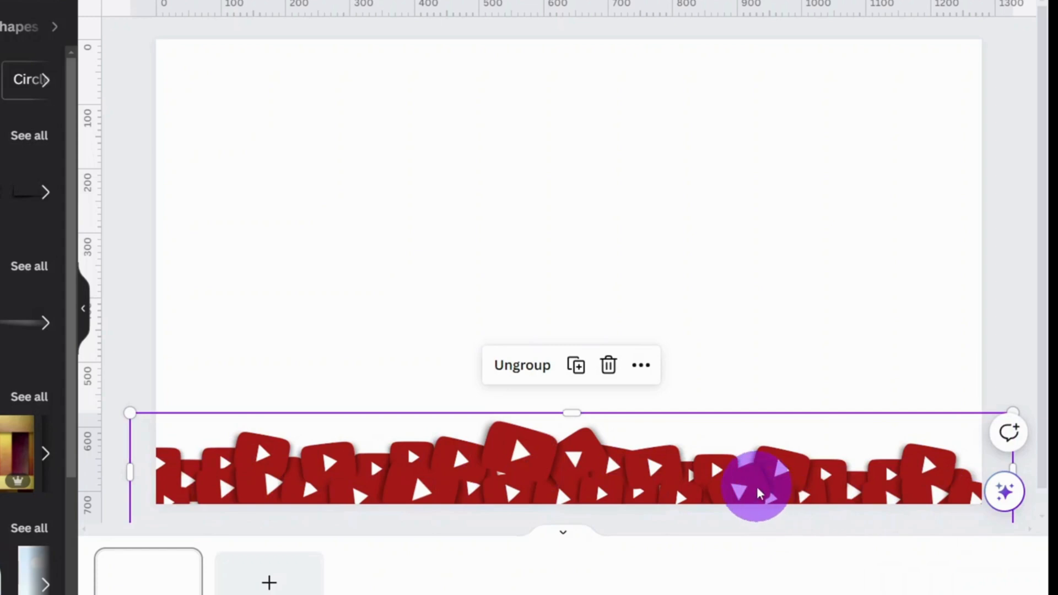
left_click_drag(756, 483, 752, 315)
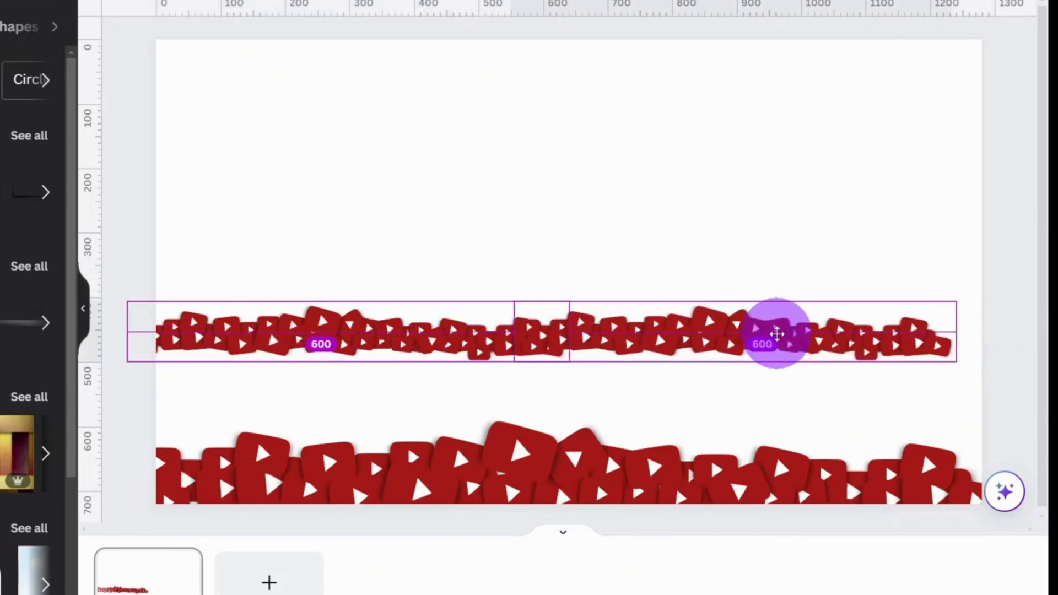
left_click_drag(776, 334, 793, 343)
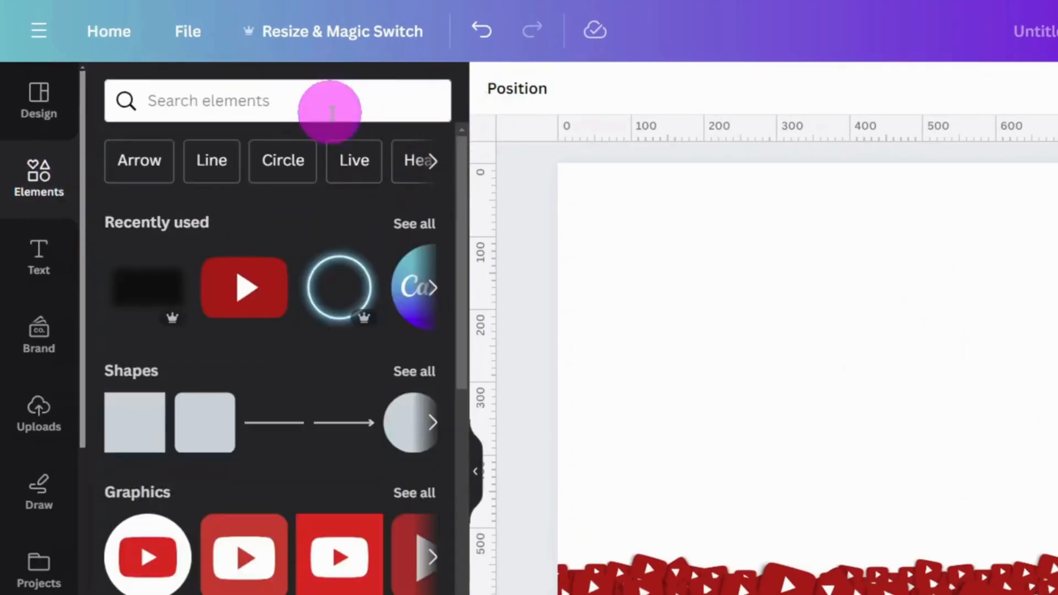
Add a 'realistic shadow effect' graphic and stretch it across the thumbnail above the logos
type("REALISTIC SHADOW EFFECT")
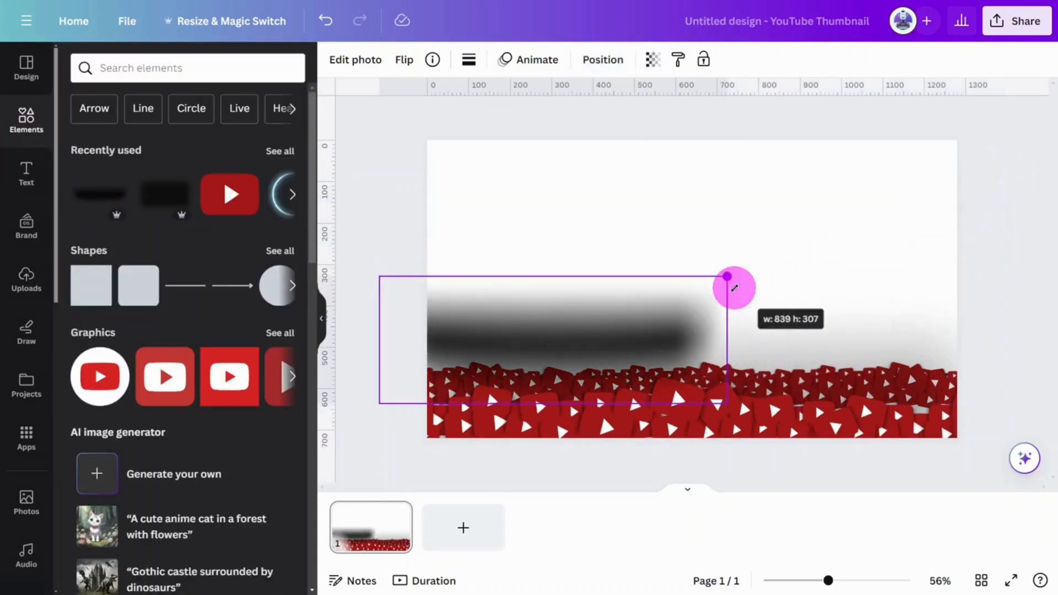
left_click_drag(733, 286, 616, 135)
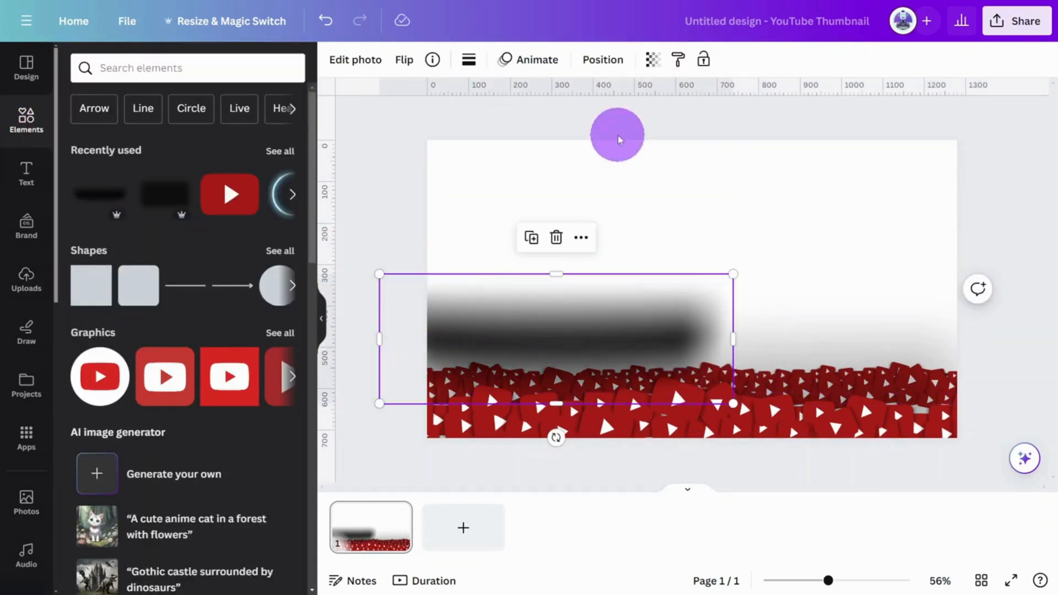
left_click_drag(616, 134, 811, 350)
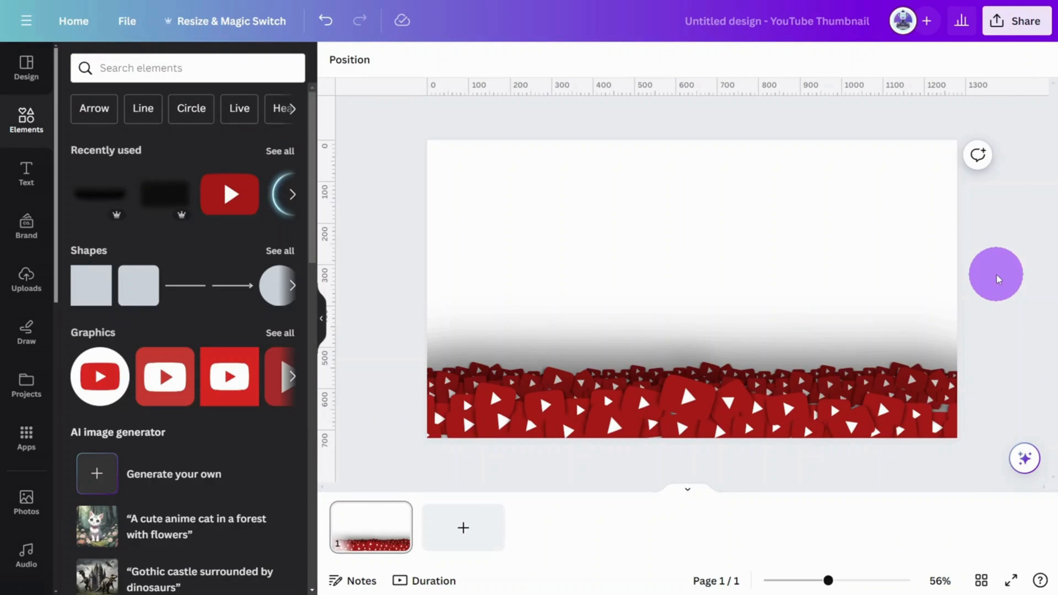
Search Photos for 'GRID' and set a dark grid photo as the background
left_click(25, 503)
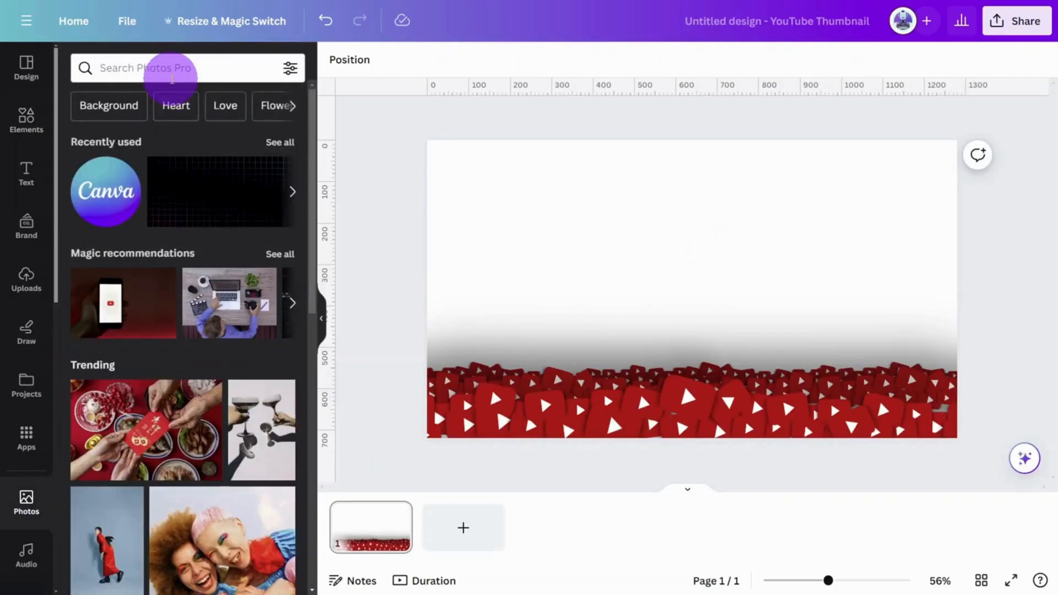
type("GRID")
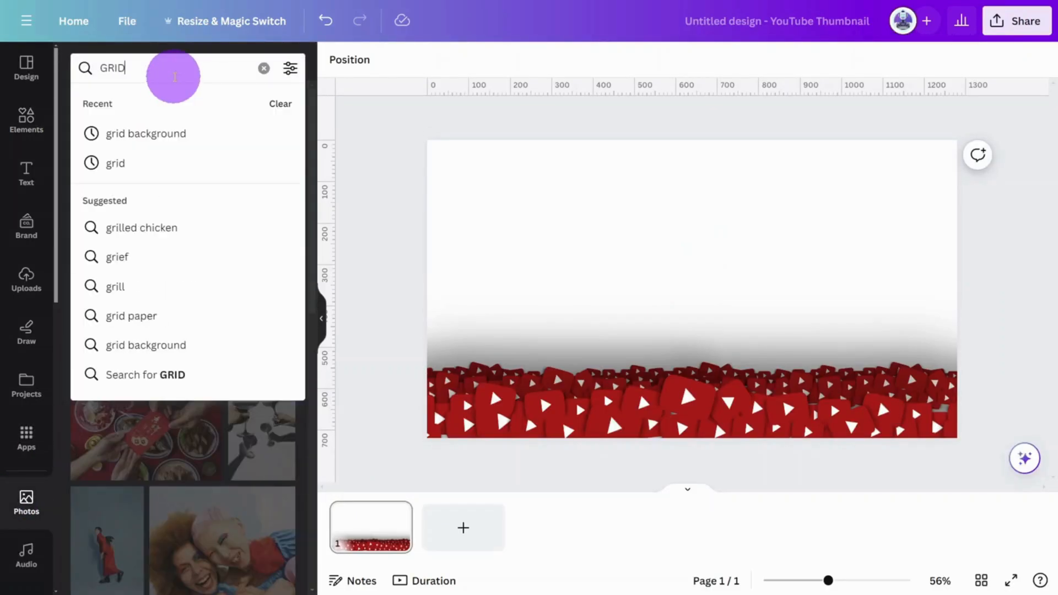
key("Enter")
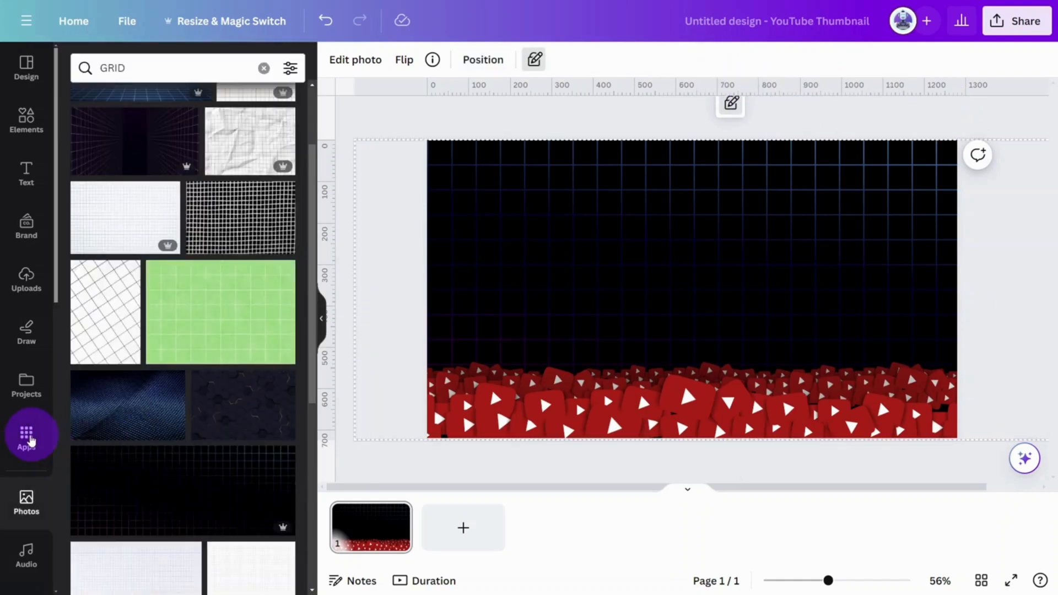
Add a simple line chart from the Charts collection to the thumbnail
left_click(27, 432)
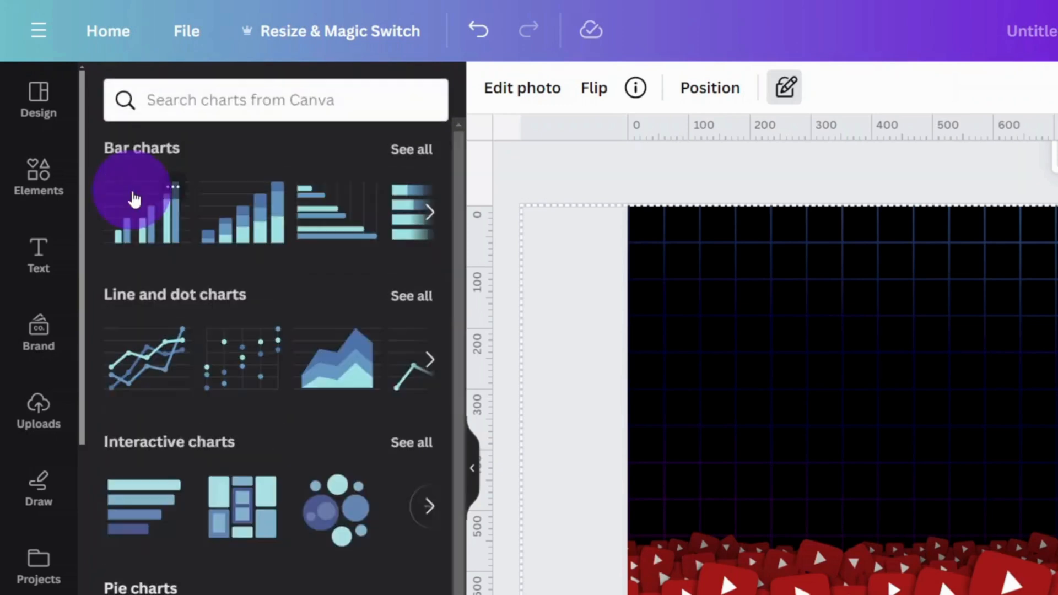
left_click(426, 360)
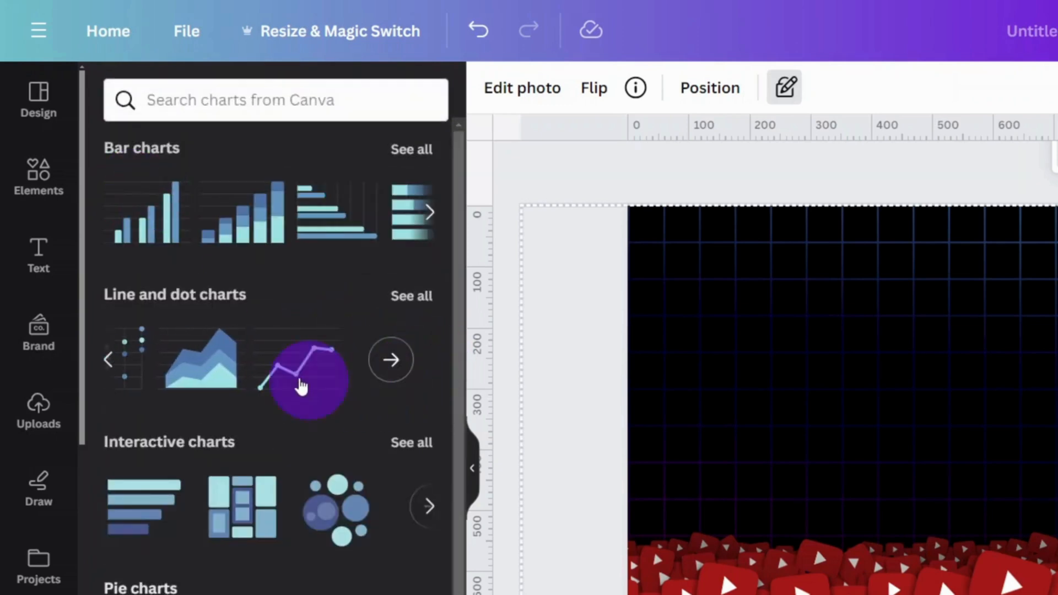
left_click(307, 375)
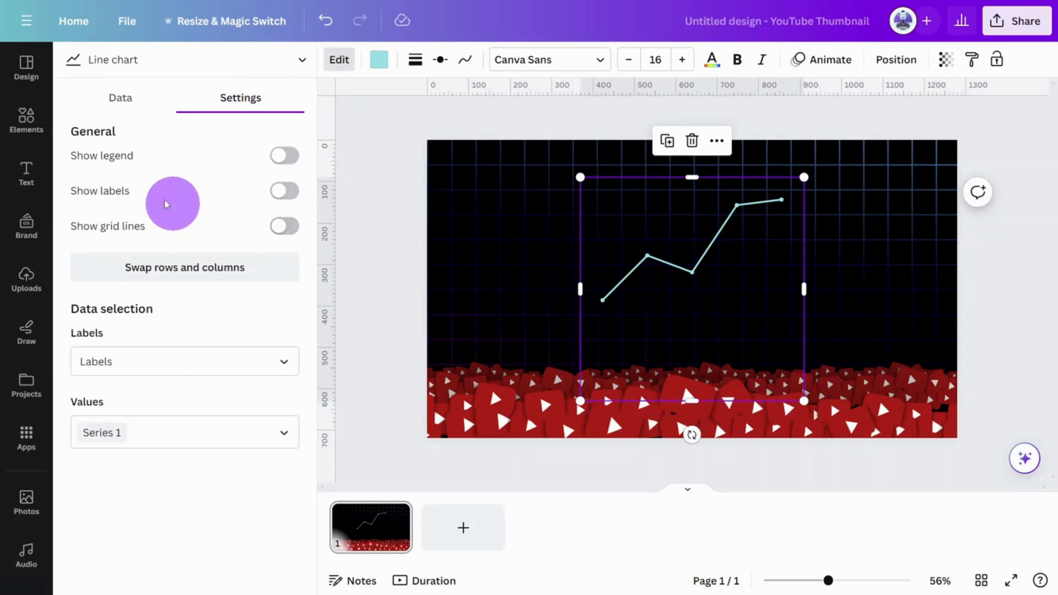
Enter the chart data values up to 350 and colour the line green
left_click(120, 98)
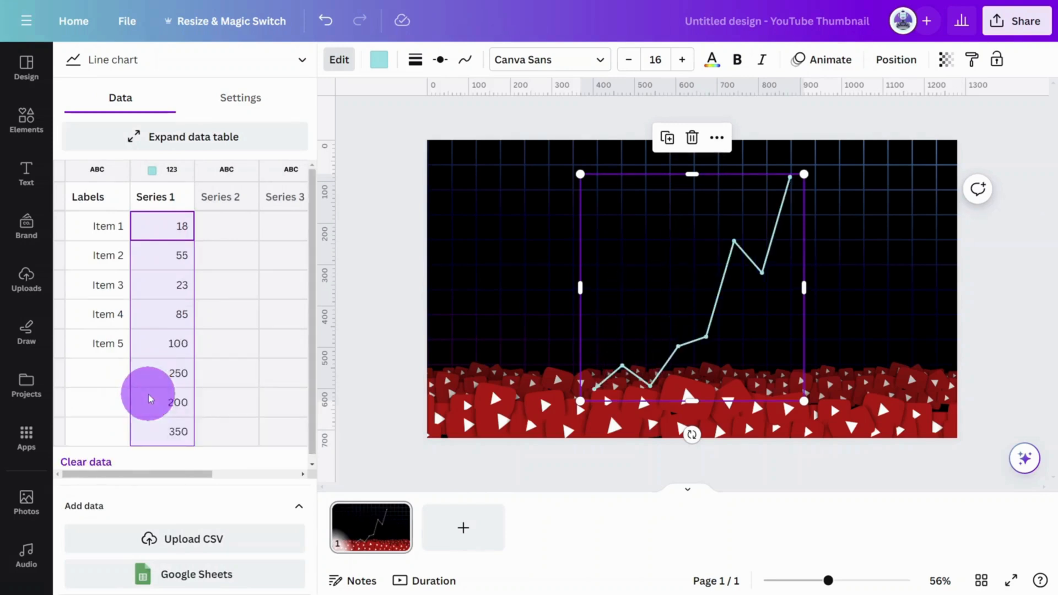
mouse_move(91, 413)
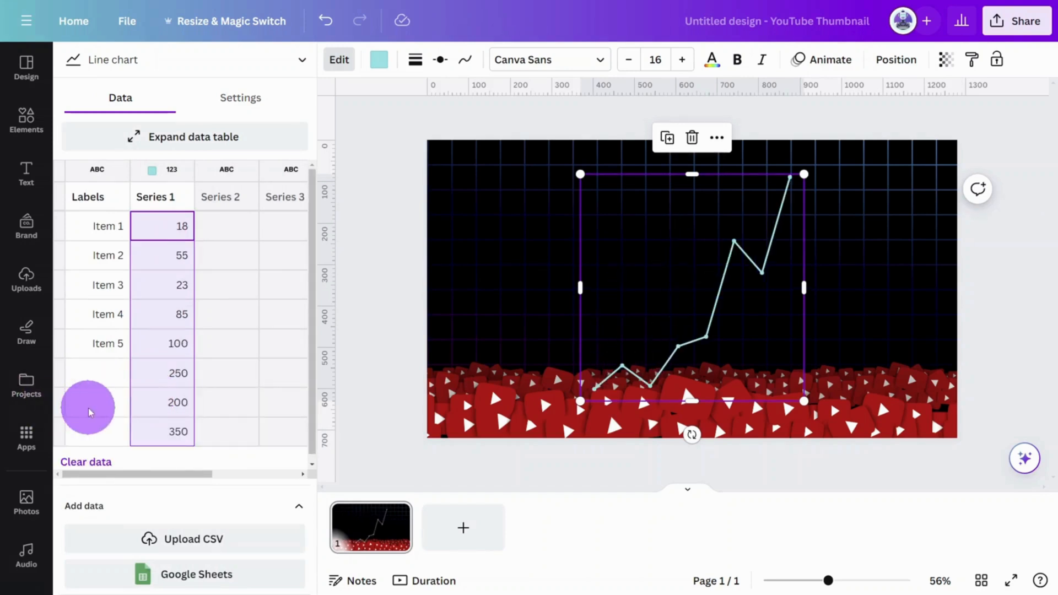
left_click(378, 59)
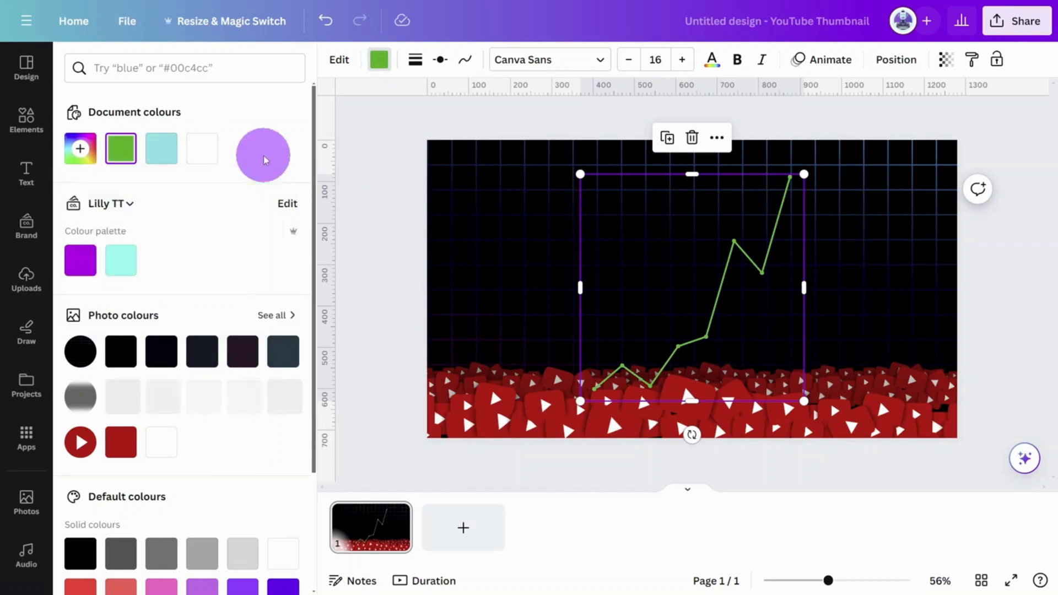
left_click(439, 59)
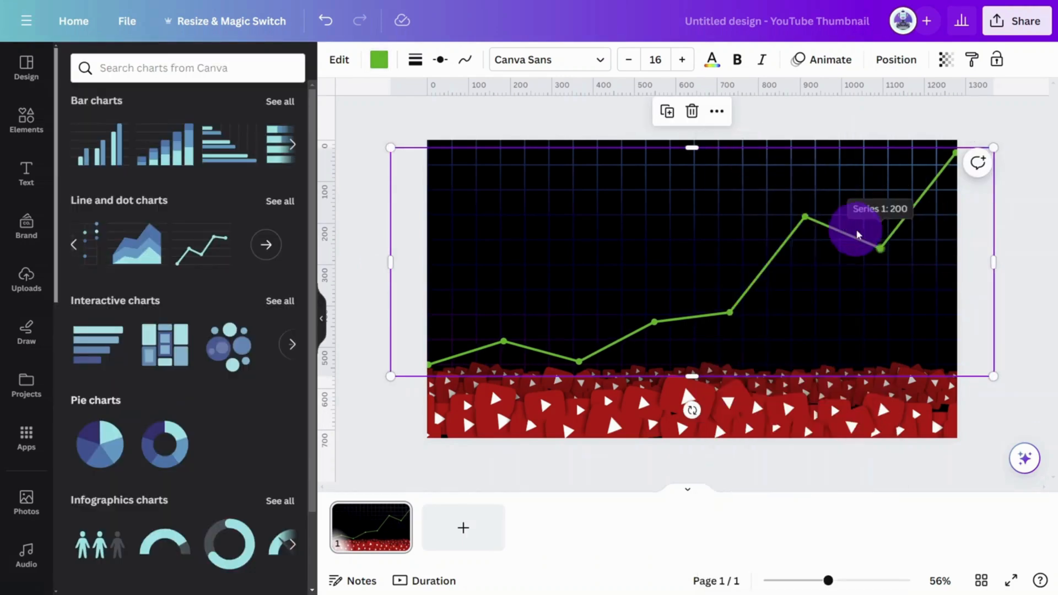
Widen the chart across the thumbnail and switch it to a stacked area chart
left_click_drag(857, 233, 830, 236)
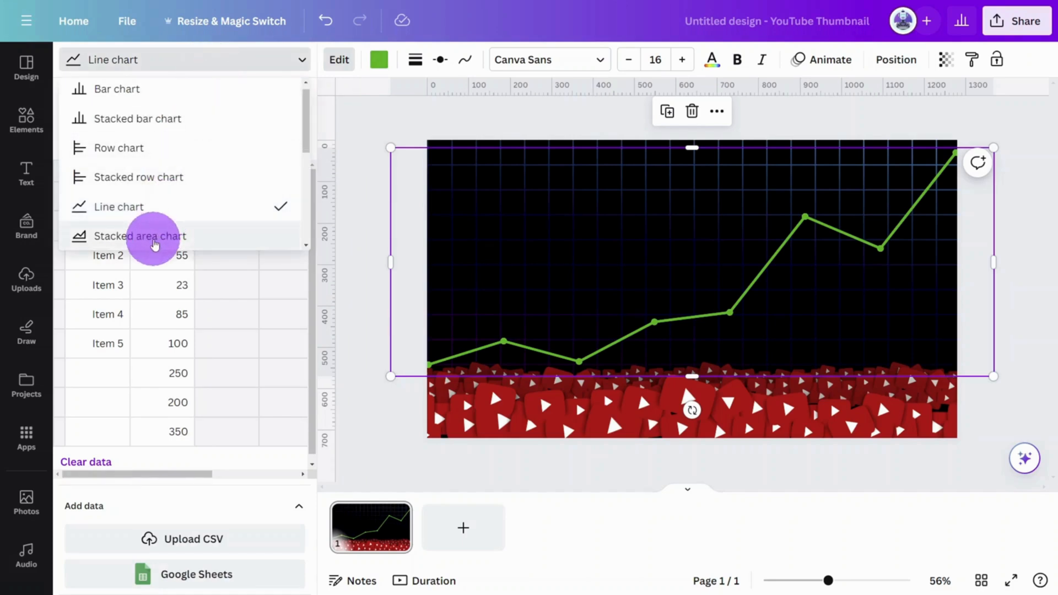
left_click(139, 236)
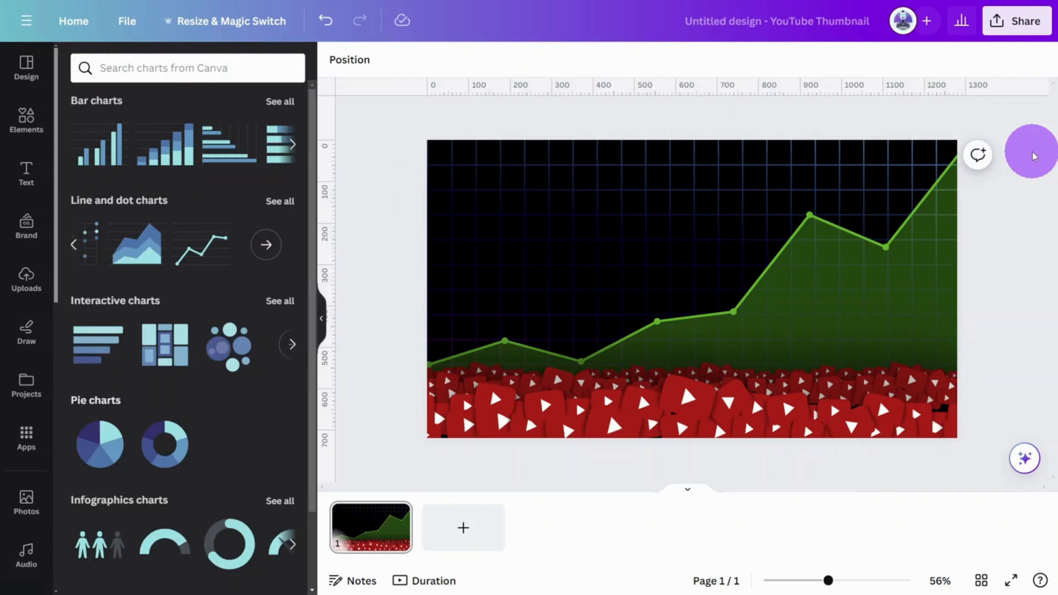
mouse_move(128, 150)
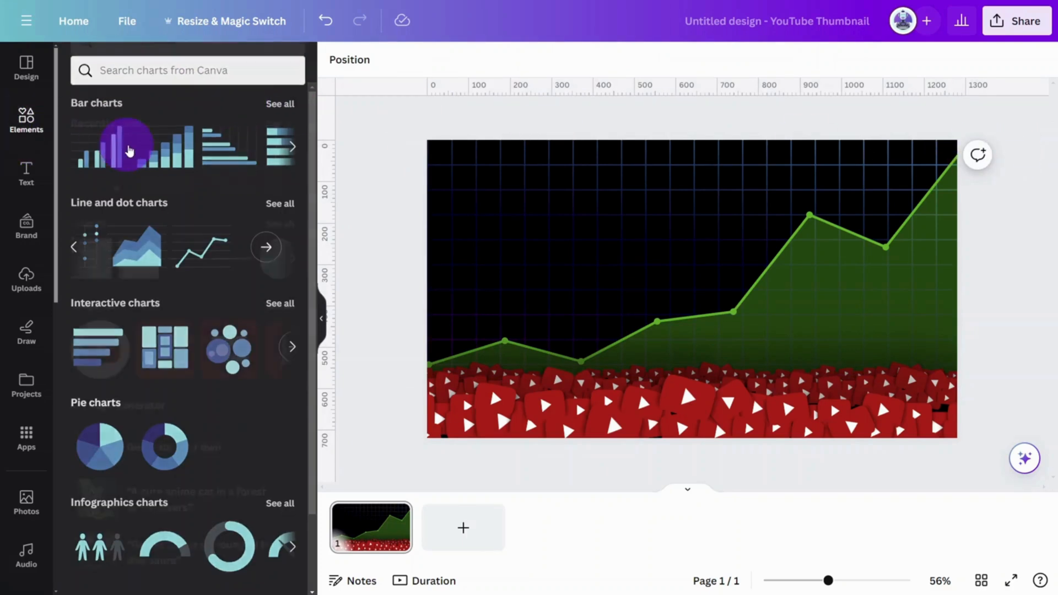
Add a round Canva logo at the centre with a 'NEON CIRCLE' glowing ring over it
type("c")
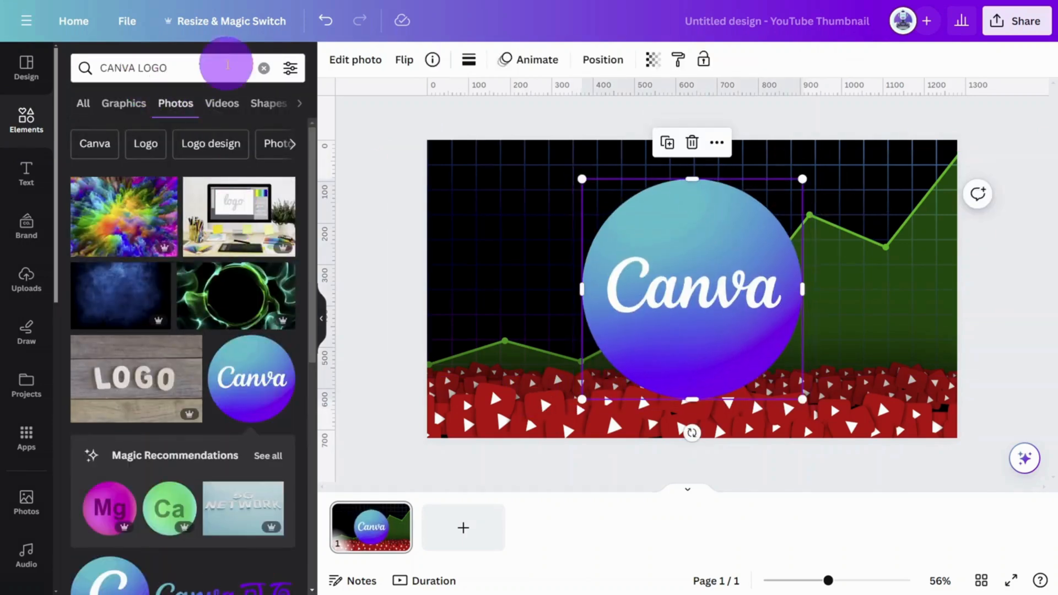
type("NEON CIRCLE")
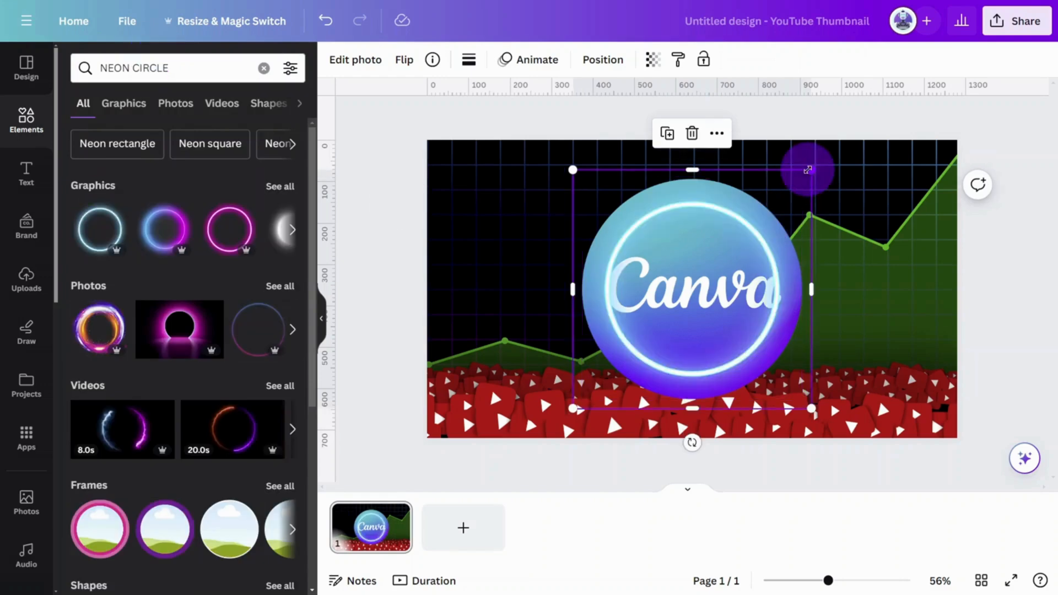